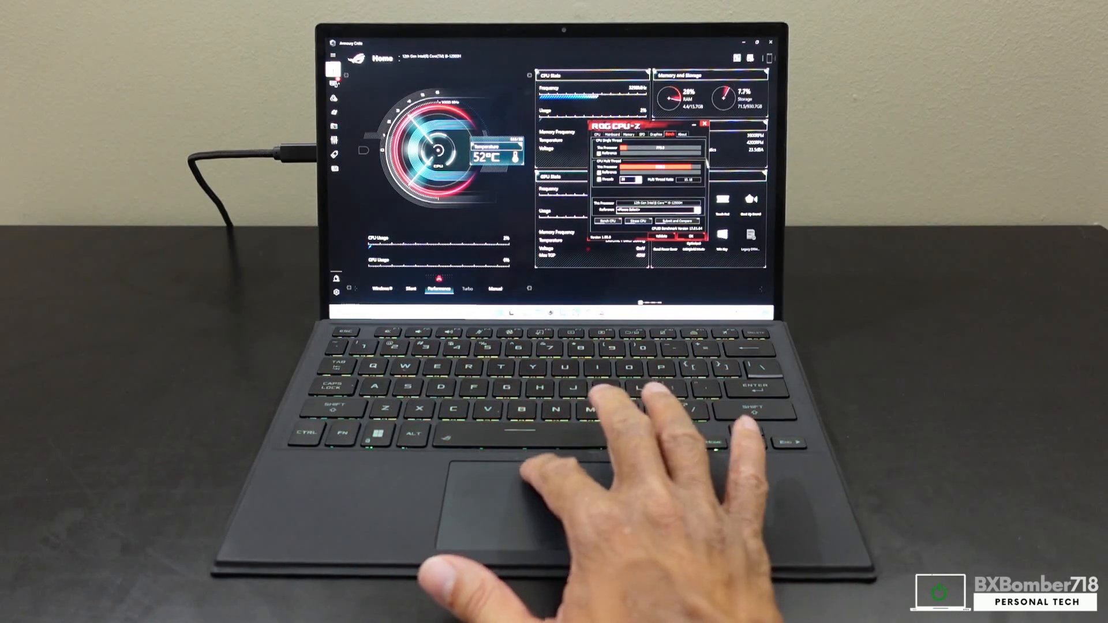
Close the CPU-Z window, leaving the Armoury Crate Home dashboard in Performance mode.
click(705, 123)
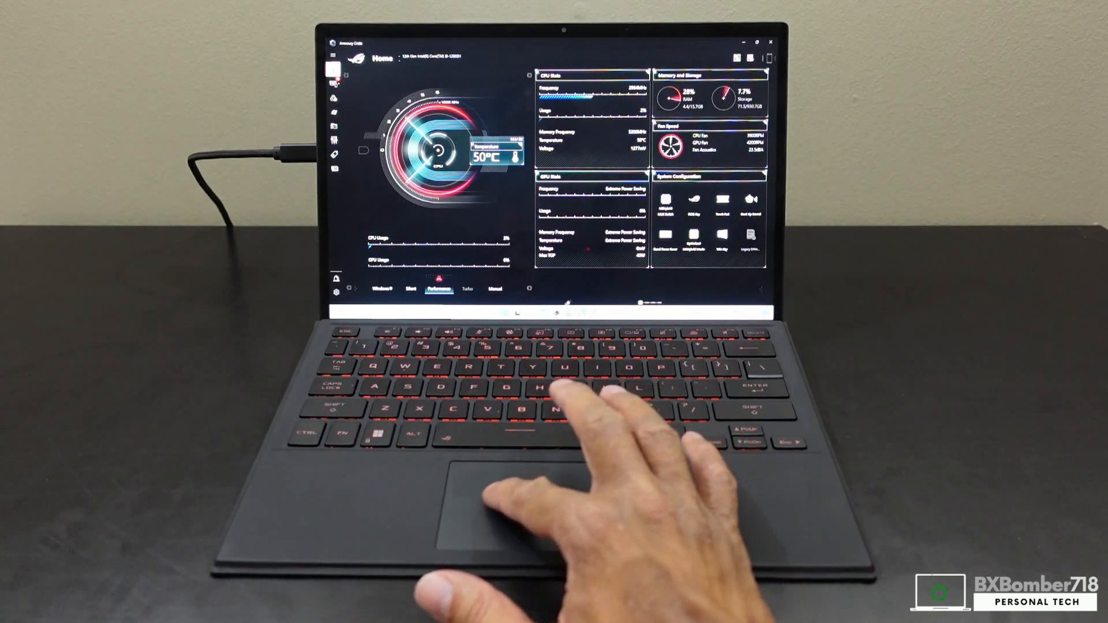